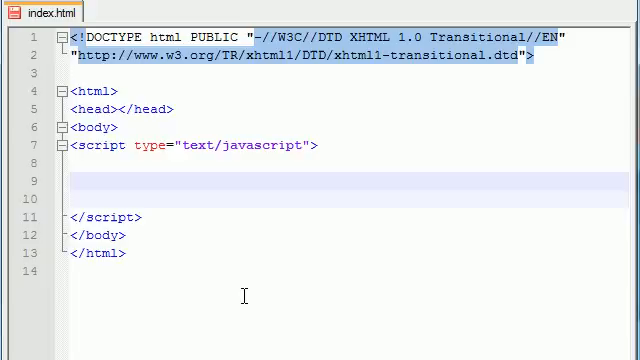
Step: Declare var things = new Array(3); with the stray letters inside the parentheses removed
{"action": "type", "text": "var things = n"}
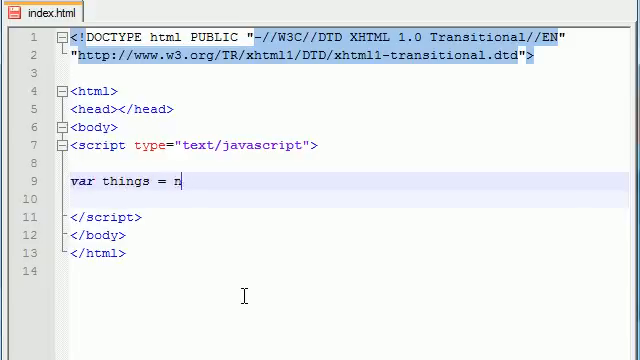
{"action": "type", "text": "ew Array"}
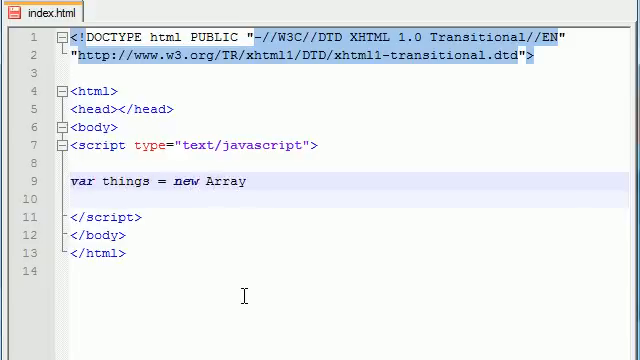
{"action": "type", "text": "(fsdfb)"}
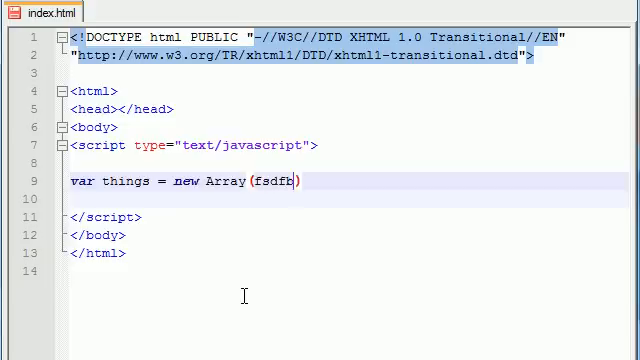
{"action": "key", "text": "Backspace"}
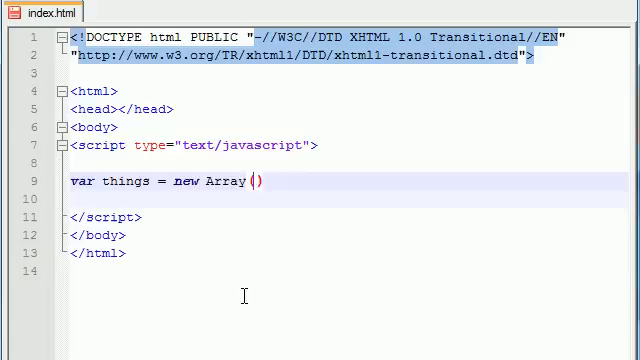
{"action": "type", "text": "3;"}
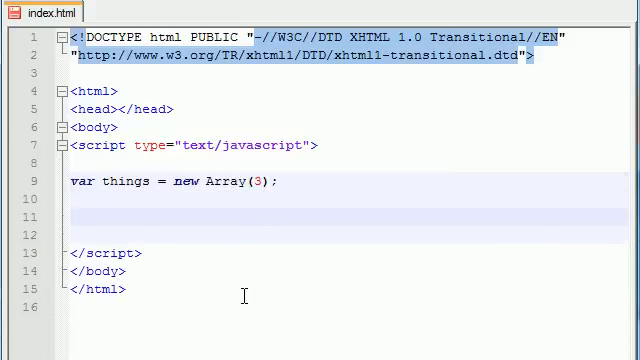
{"action": "left_click", "coordinate": [76, 210]}
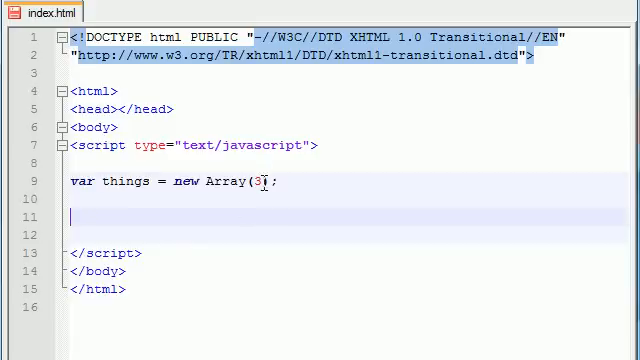
{"action": "mouse_move", "coordinate": [106, 218]}
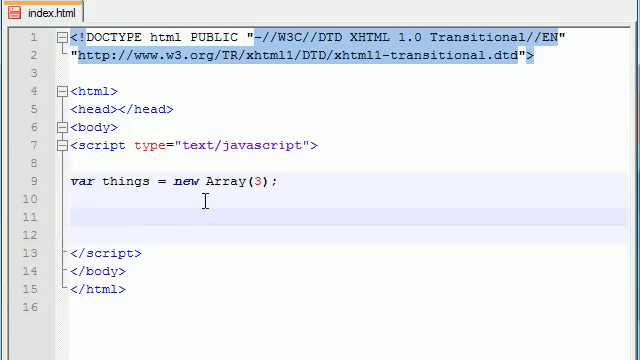
Step: Write the assignment things[0] = "jersey shore";
{"action": "type", "text": "things"}
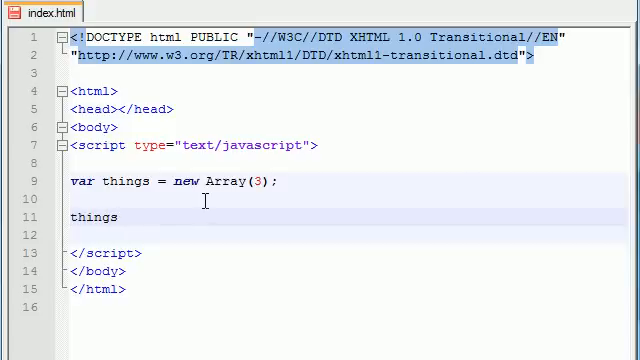
{"action": "type", "text": "[0]"}
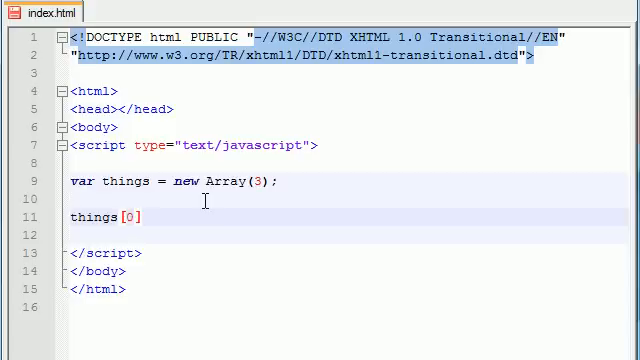
{"action": "type", "text": "="}
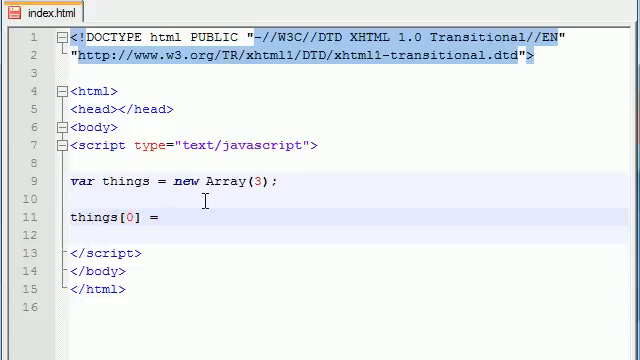
{"action": "type", "text": "\"\""}
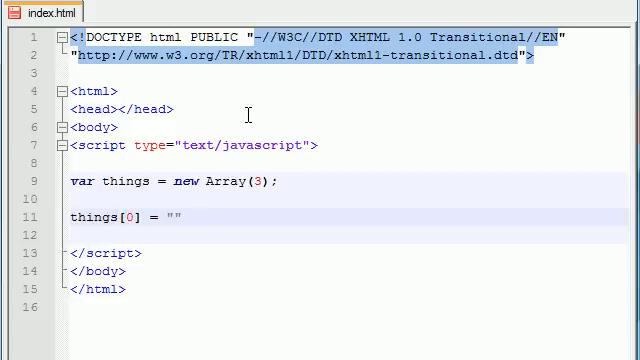
{"action": "type", "text": "jersey shore"}
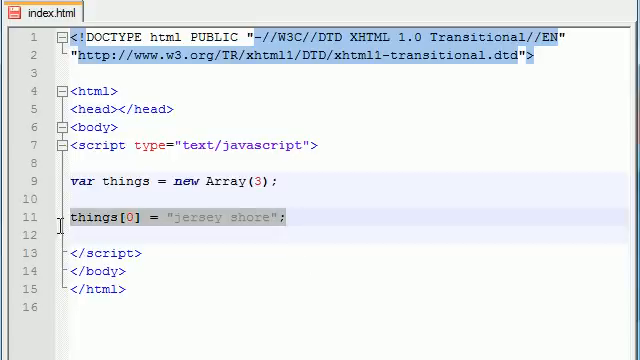
Step: Duplicate the line for things[1] and things[2], setting "brian regan" and starting "thenewb"
{"action": "left_click", "coordinate": [316, 216]}
{"action": "type", "text": "v"}
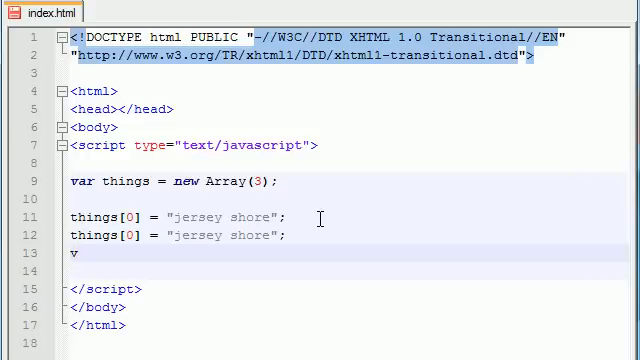
{"action": "key", "text": "Backspace"}
{"action": "type", "text": "things[2] = \"jersey shore\";"}
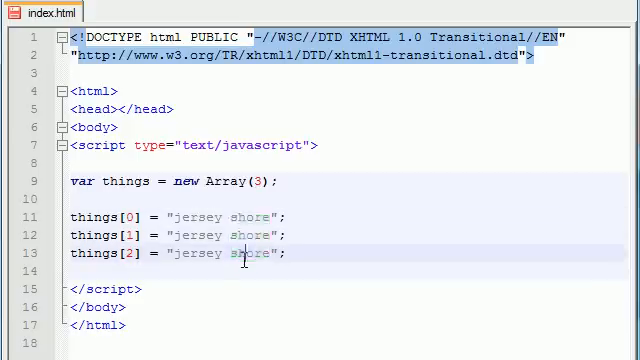
{"action": "double_click", "coordinate": [218, 236]}
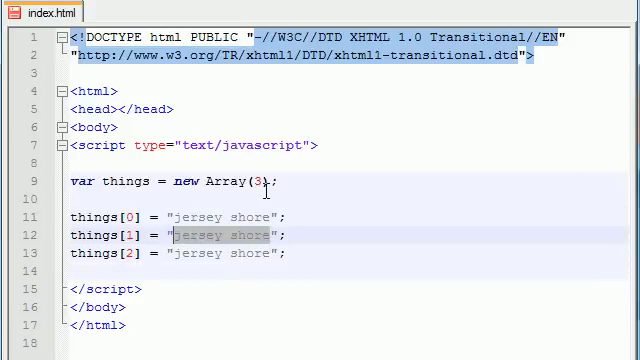
{"action": "type", "text": "brian regan"}
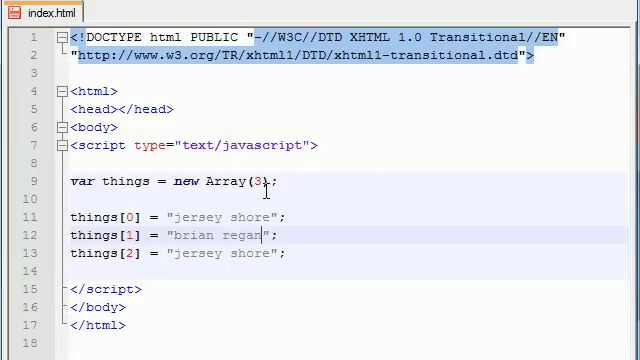
{"action": "double_click", "coordinate": [224, 252]}
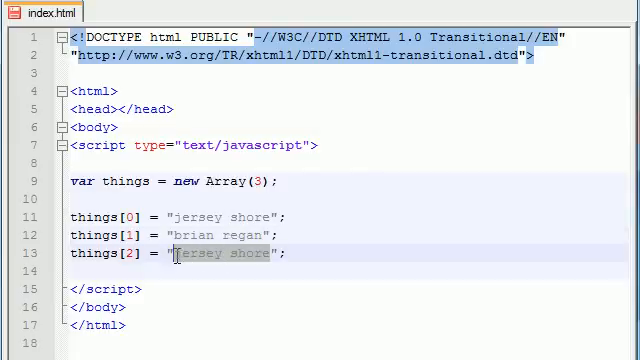
{"action": "type", "text": "thenewboston"}
{"action": "left_click", "coordinate": [340, 198]}
{"action": "type", "text": "dsahdbashd"}
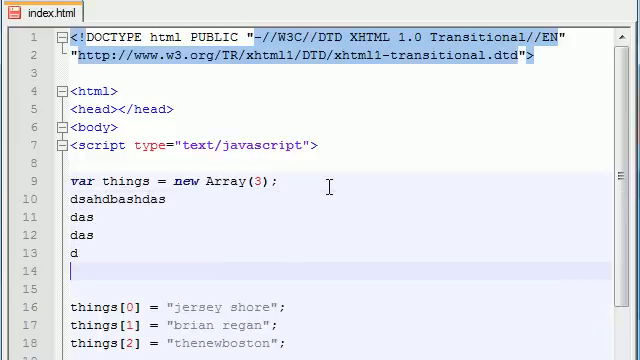
Step: Add throwaway letters 'as' under the array declaration
{"action": "type", "text": "as"}
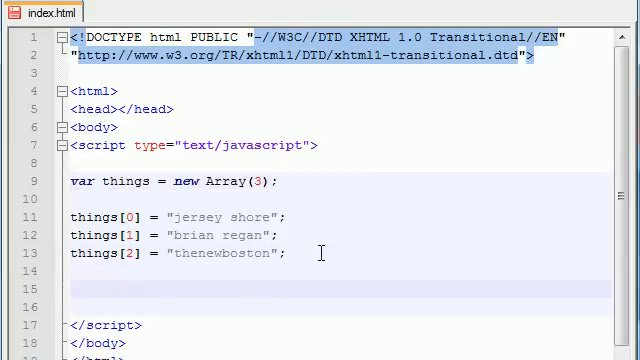
Step: Write document.write(things[2]); and filler text 'fdsfsdf' below the var line
{"action": "type", "text": "docu"}
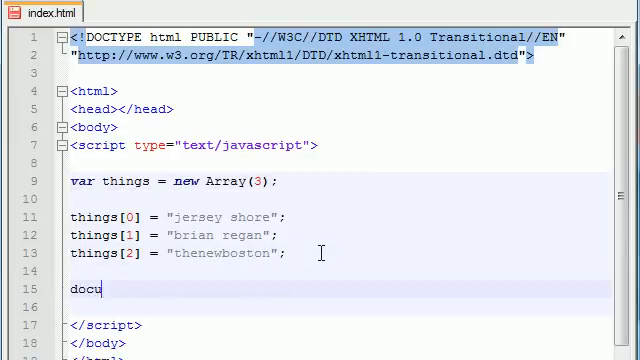
{"action": "type", "text": "ment.writ"}
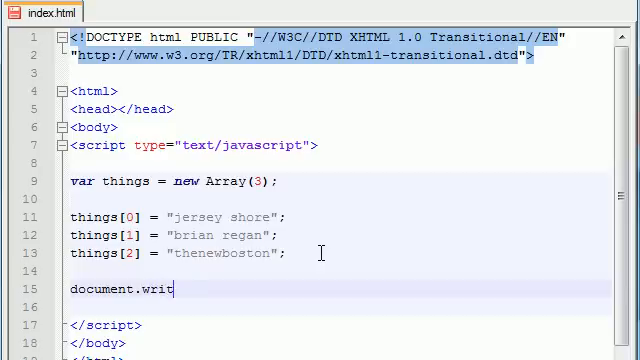
{"action": "type", "text": "e();"}
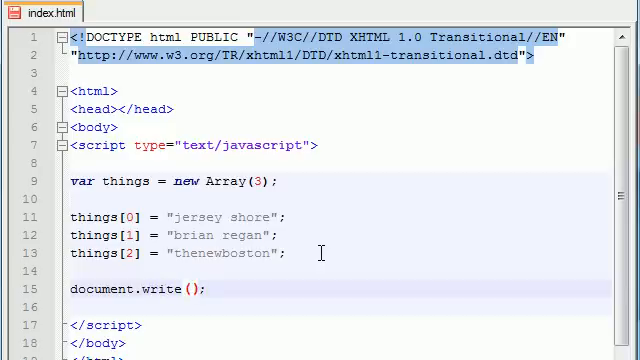
{"action": "type", "text": "thing"}
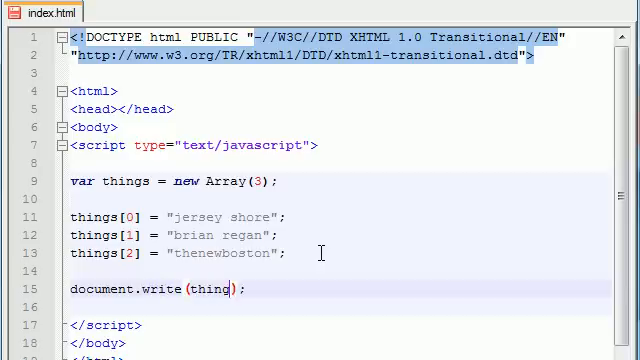
{"action": "type", "text": "s[]"}
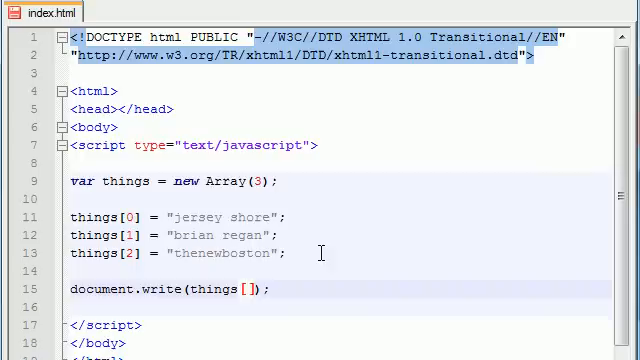
{"action": "type", "text": "2"}
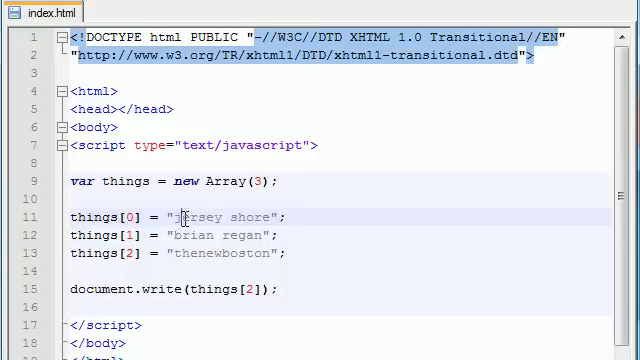
{"action": "type", "text": "fdsfsdf"}
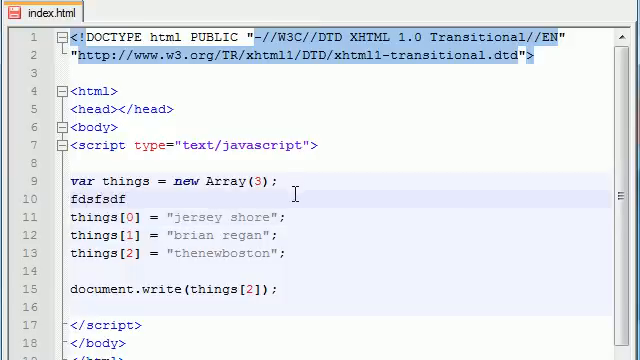
Step: Add filler 'fsdfd', then empty the script block and set the insertion point inside it
{"action": "type", "text": "fsdfd"}
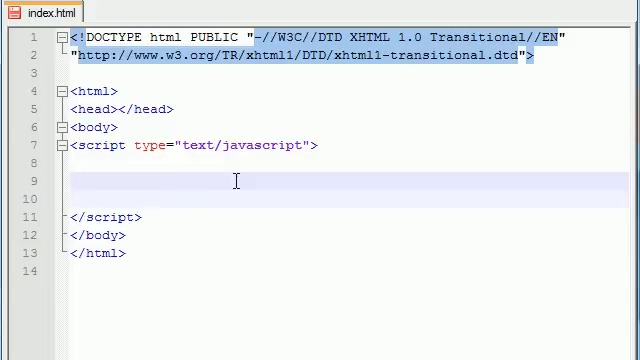
{"action": "left_click", "coordinate": [80, 180]}
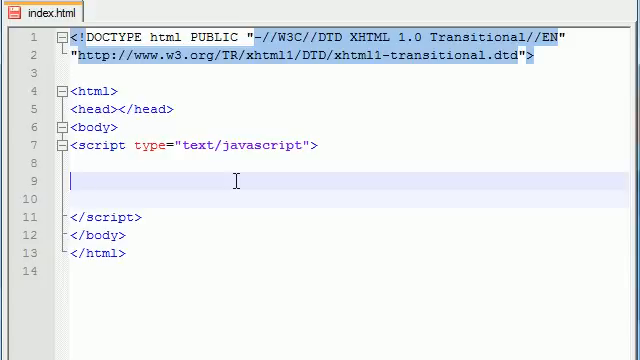
Step: Declare var stuff = new Array(); and move to a new line below it
{"action": "type", "text": "var"}
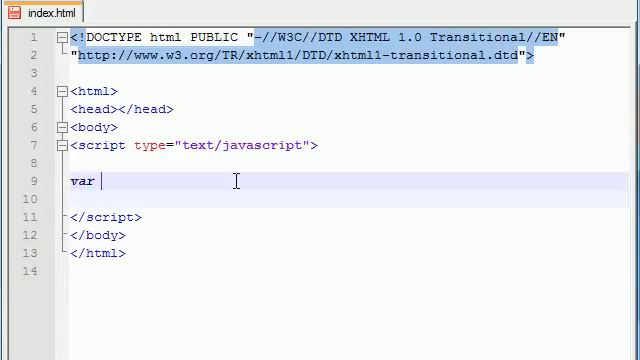
{"action": "type", "text": "stuff"}
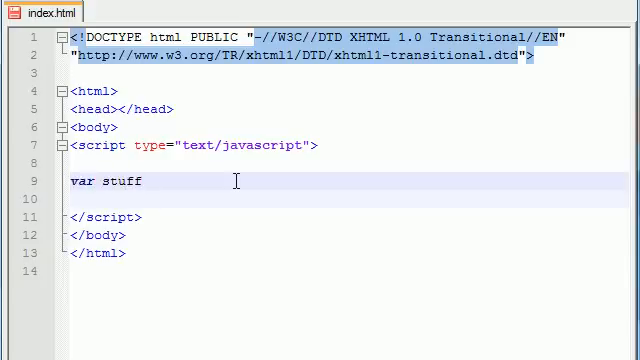
{"action": "type", "text": "="}
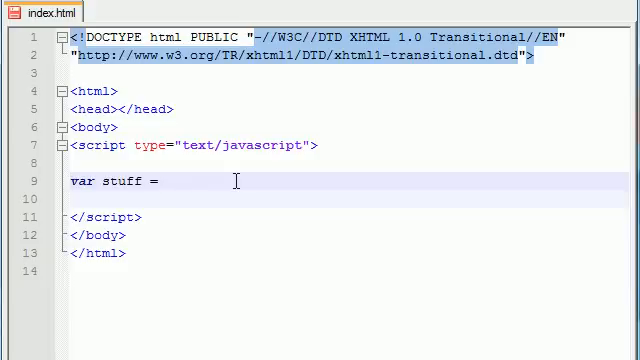
{"action": "type", "text": "new Array"}
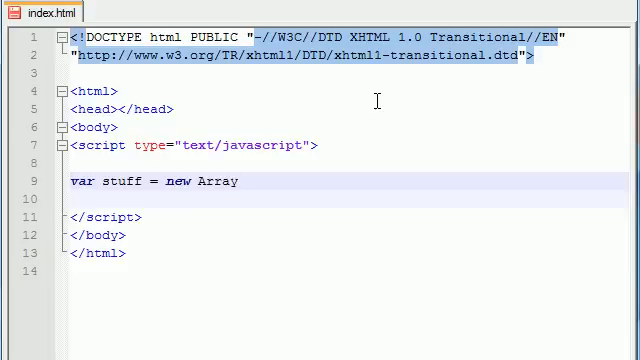
{"action": "type", "text": "();"}
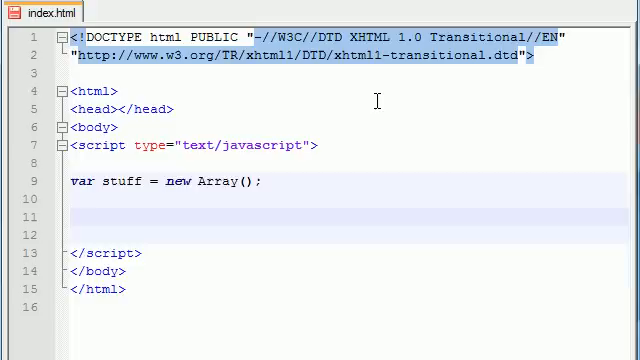
{"action": "left_click", "coordinate": [72, 216]}
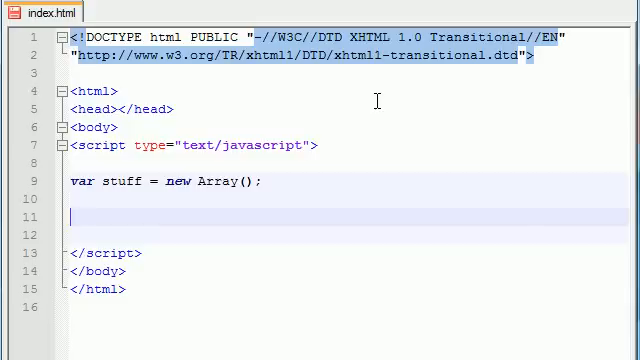
Step: Add var x = 9; and var tuna = 65 - 54;, then begin the stuff assignment line
{"action": "type", "text": "var x"}
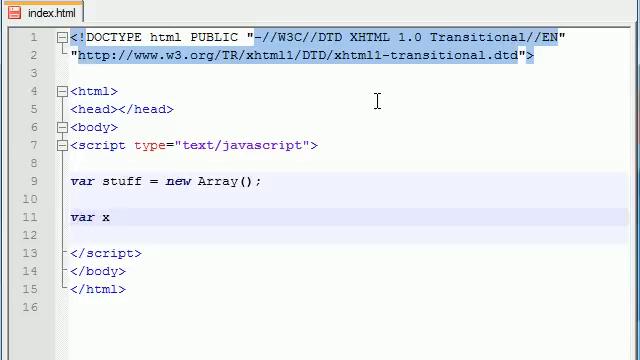
{"action": "type", "text": "= 9;"}
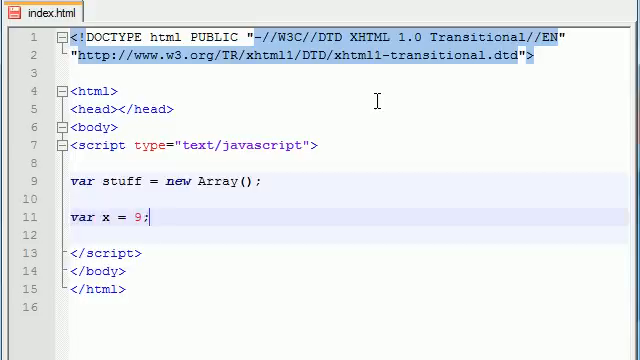
{"action": "type", "text": "var tuna ="}
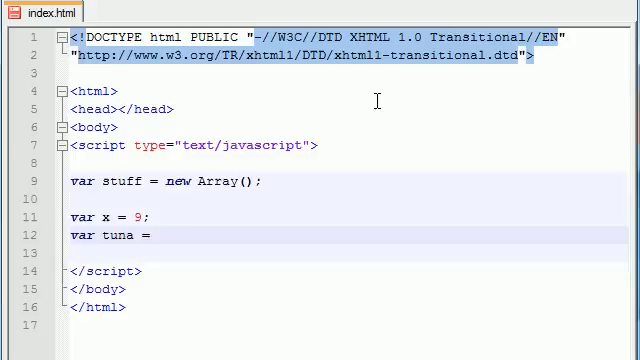
{"action": "type", "text": "65"}
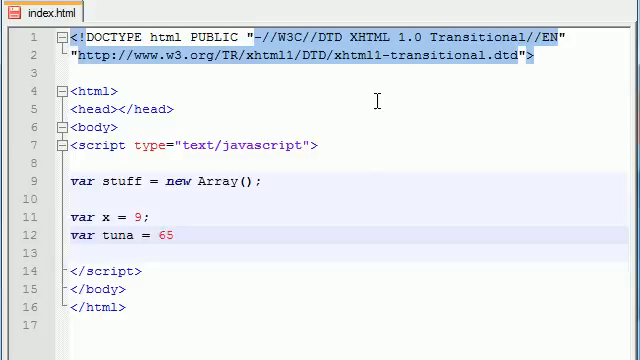
{"action": "type", "text": "- 54;"}
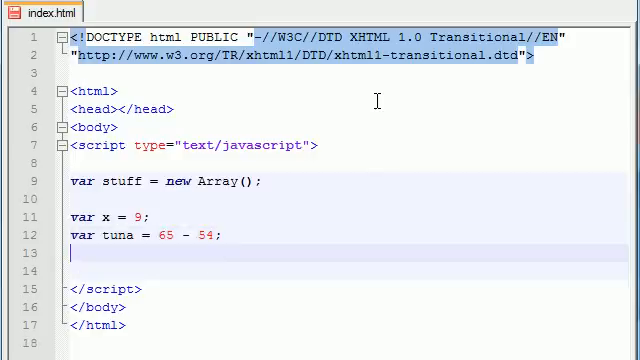
{"action": "key", "text": "enter"}
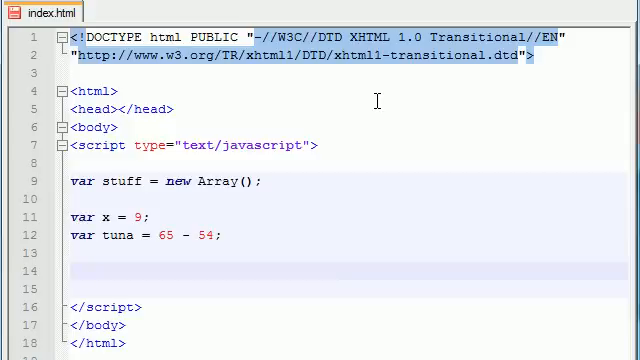
{"action": "type", "text": "stuff"}
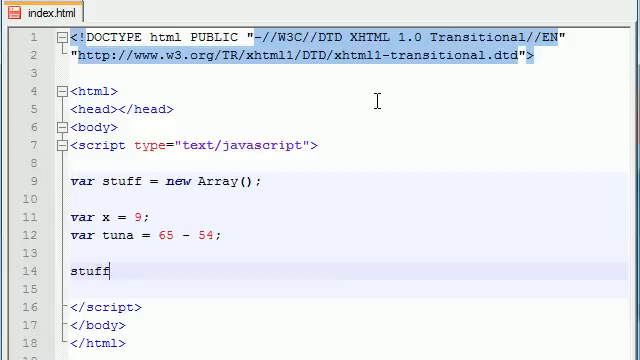
Step: Complete the assignment stuff[0] = "baconator";
{"action": "type", "text": "[0]"}
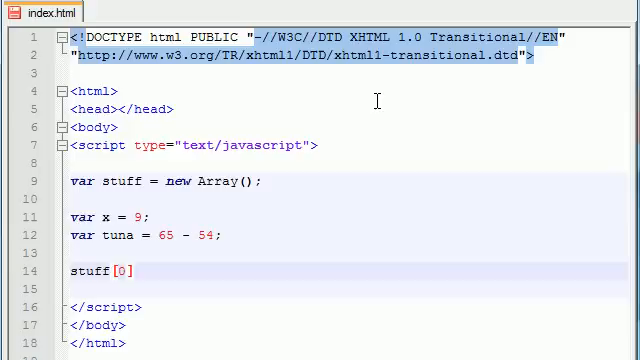
{"action": "type", "text": "="}
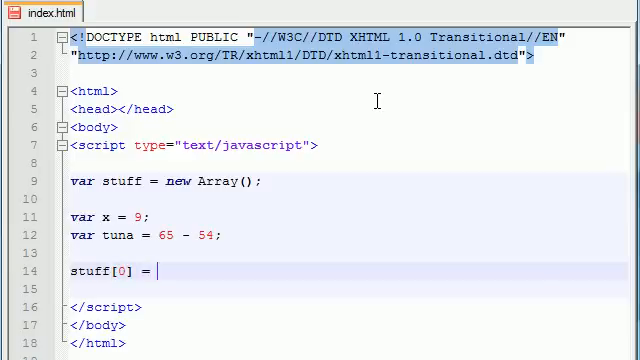
{"action": "type", "text": "\"ba\""}
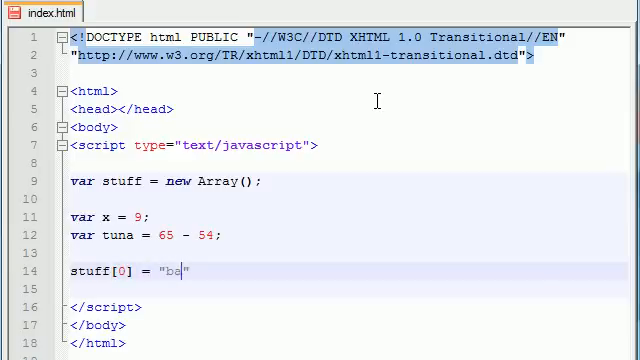
{"action": "type", "text": "conator"}
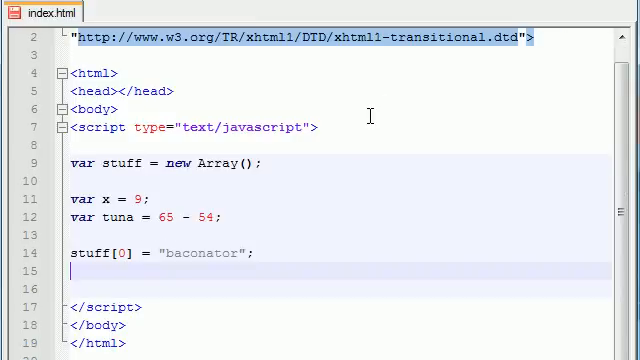
Step: Write the assignment stuff[1] = "old pumpkins"; on the next line
{"action": "type", "text": "s"}
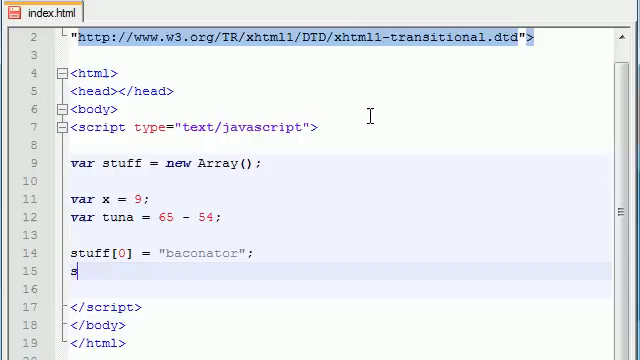
{"action": "type", "text": "tuff[]"}
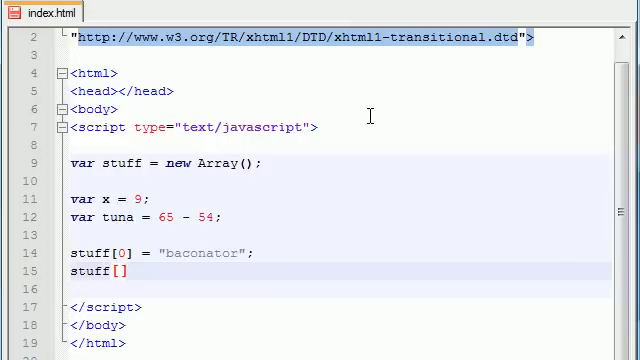
{"action": "type", "text": "1"}
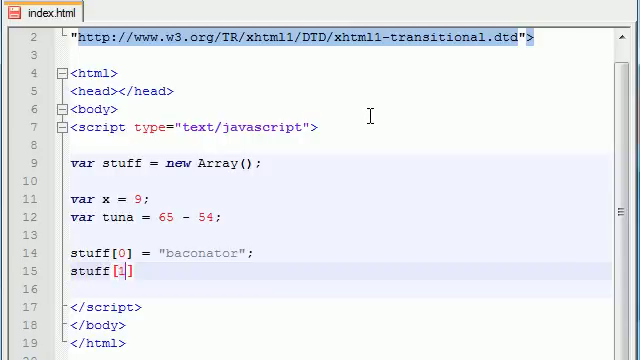
{"action": "type", "text": "="}
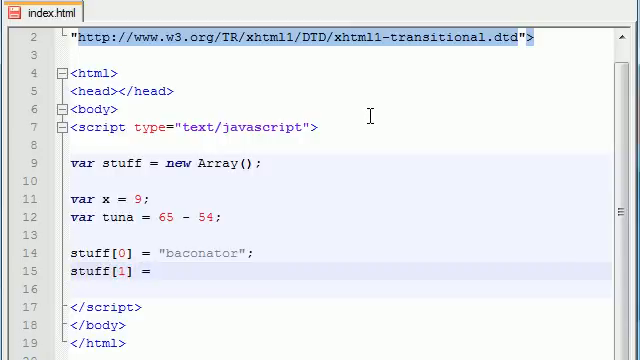
{"action": "type", "text": "\"\""}
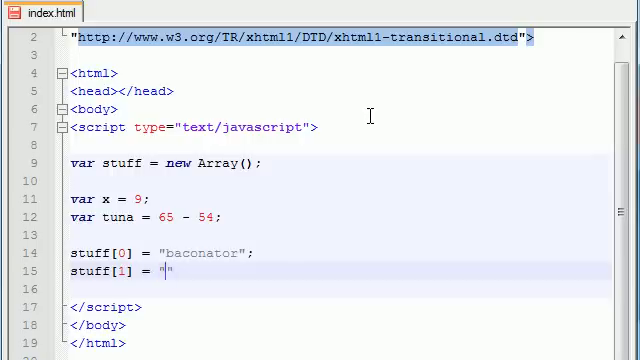
{"action": "type", "text": "old pumpkin"}
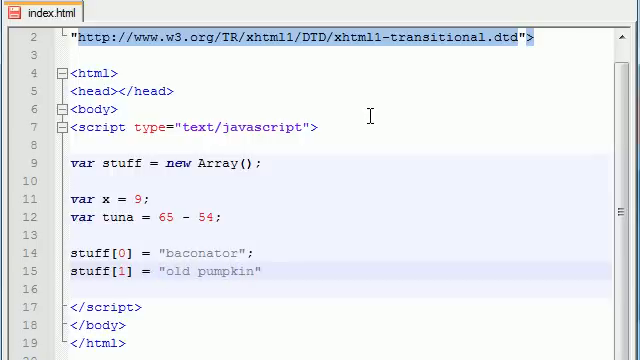
{"action": "type", "text": "s\";"}
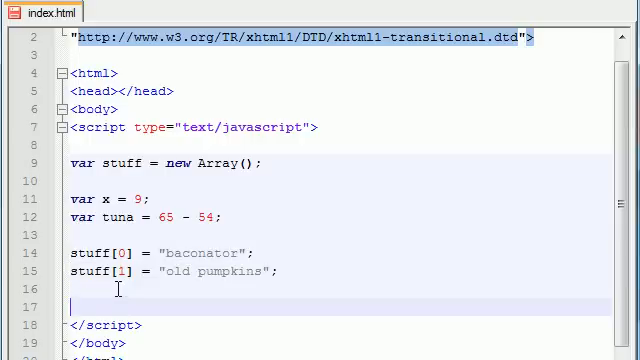
Step: Write document.write(stuff[1]); to output the second array element
{"action": "type", "text": "document.wr"}
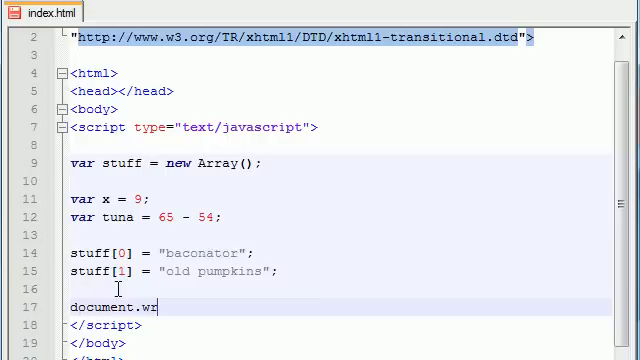
{"action": "type", "text": "ite();"}
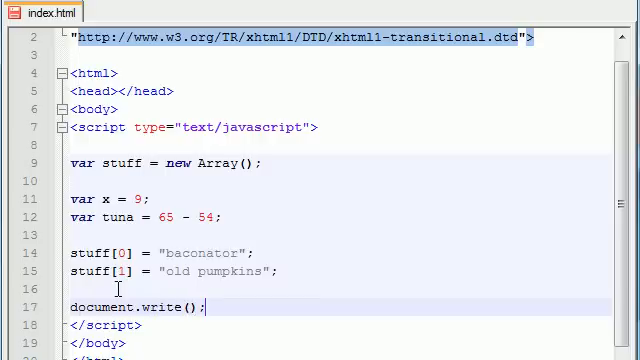
{"action": "type", "text": "stuff["}
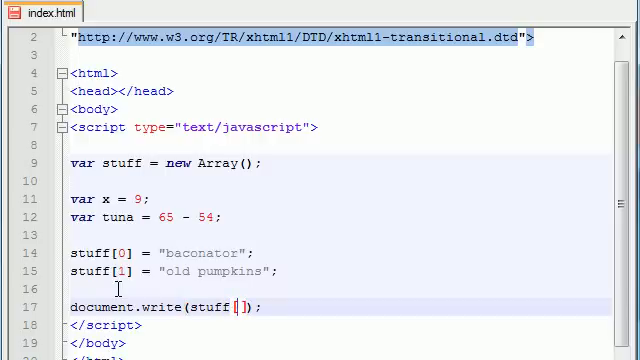
{"action": "type", "text": "1"}
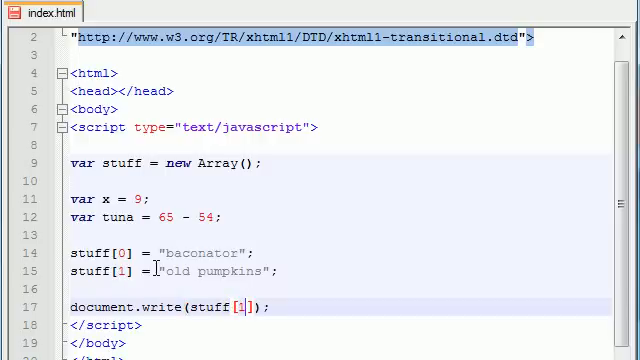